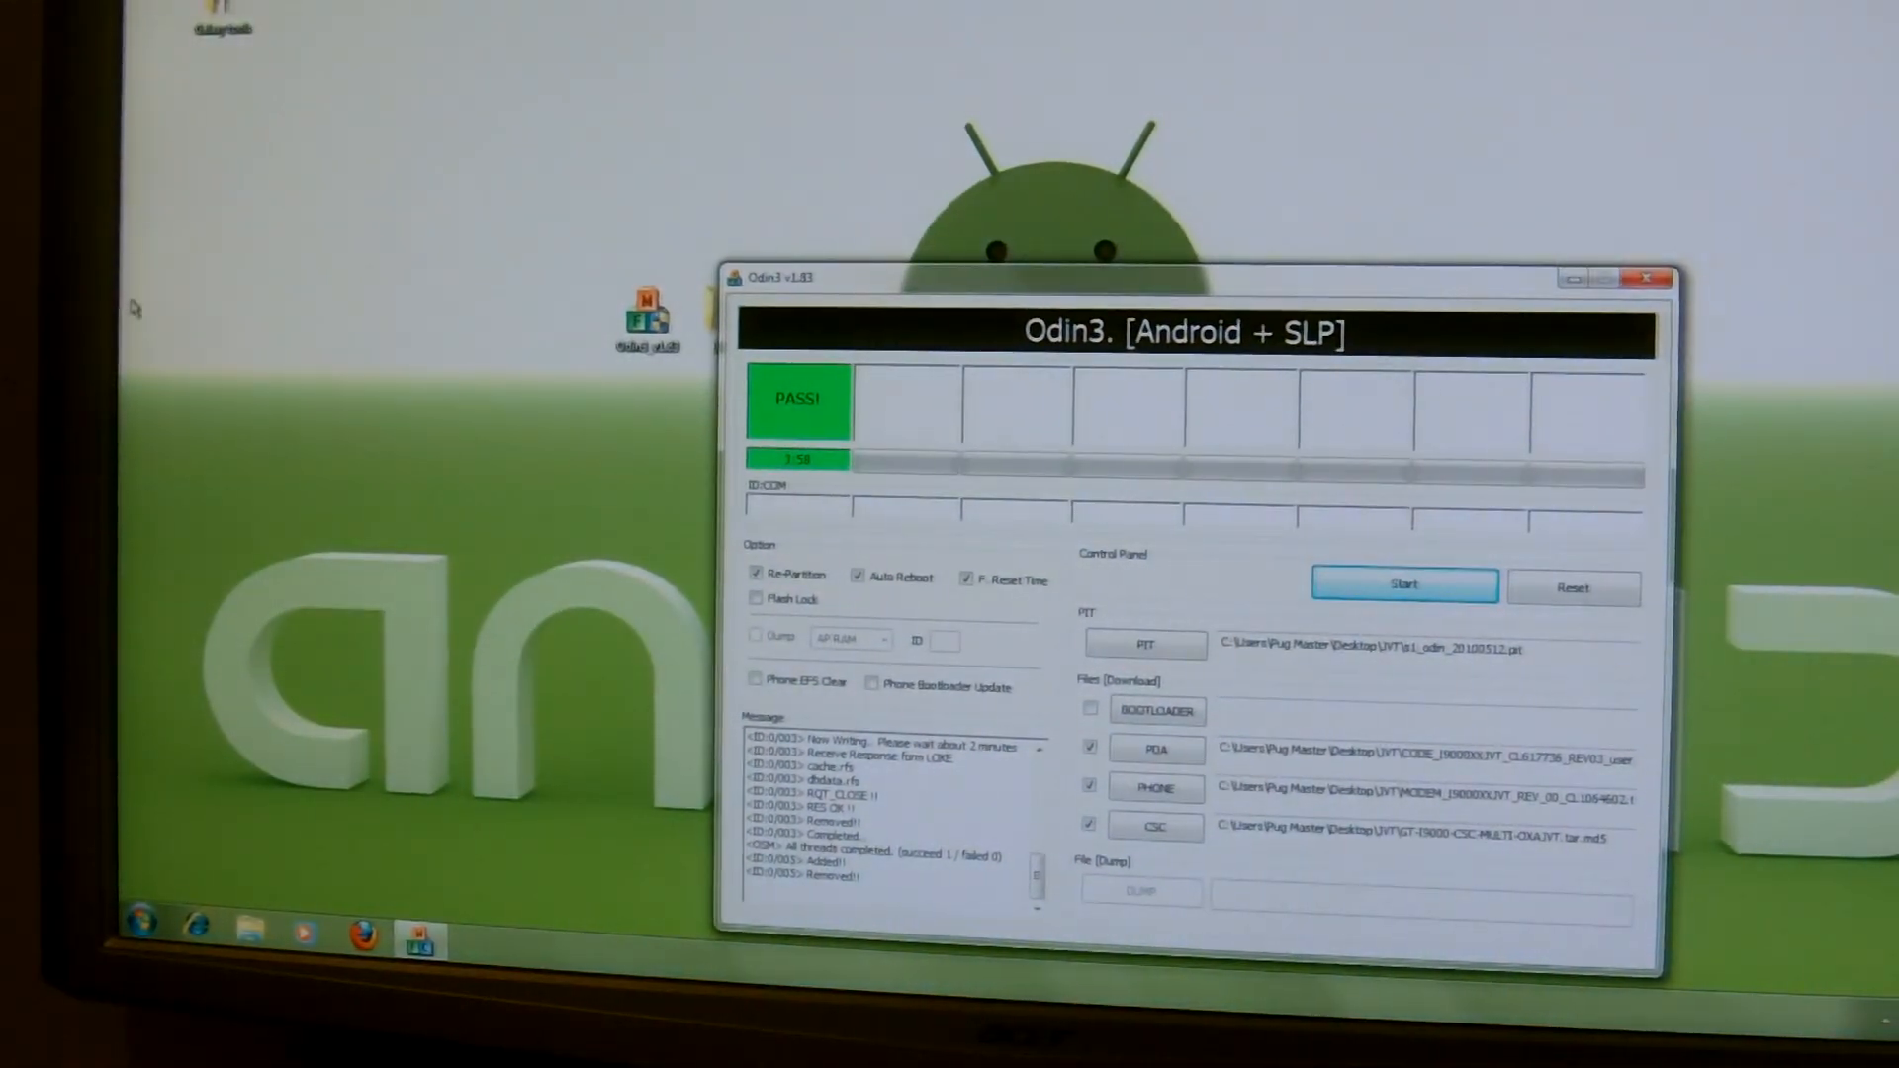
mouse_move(378, 503)
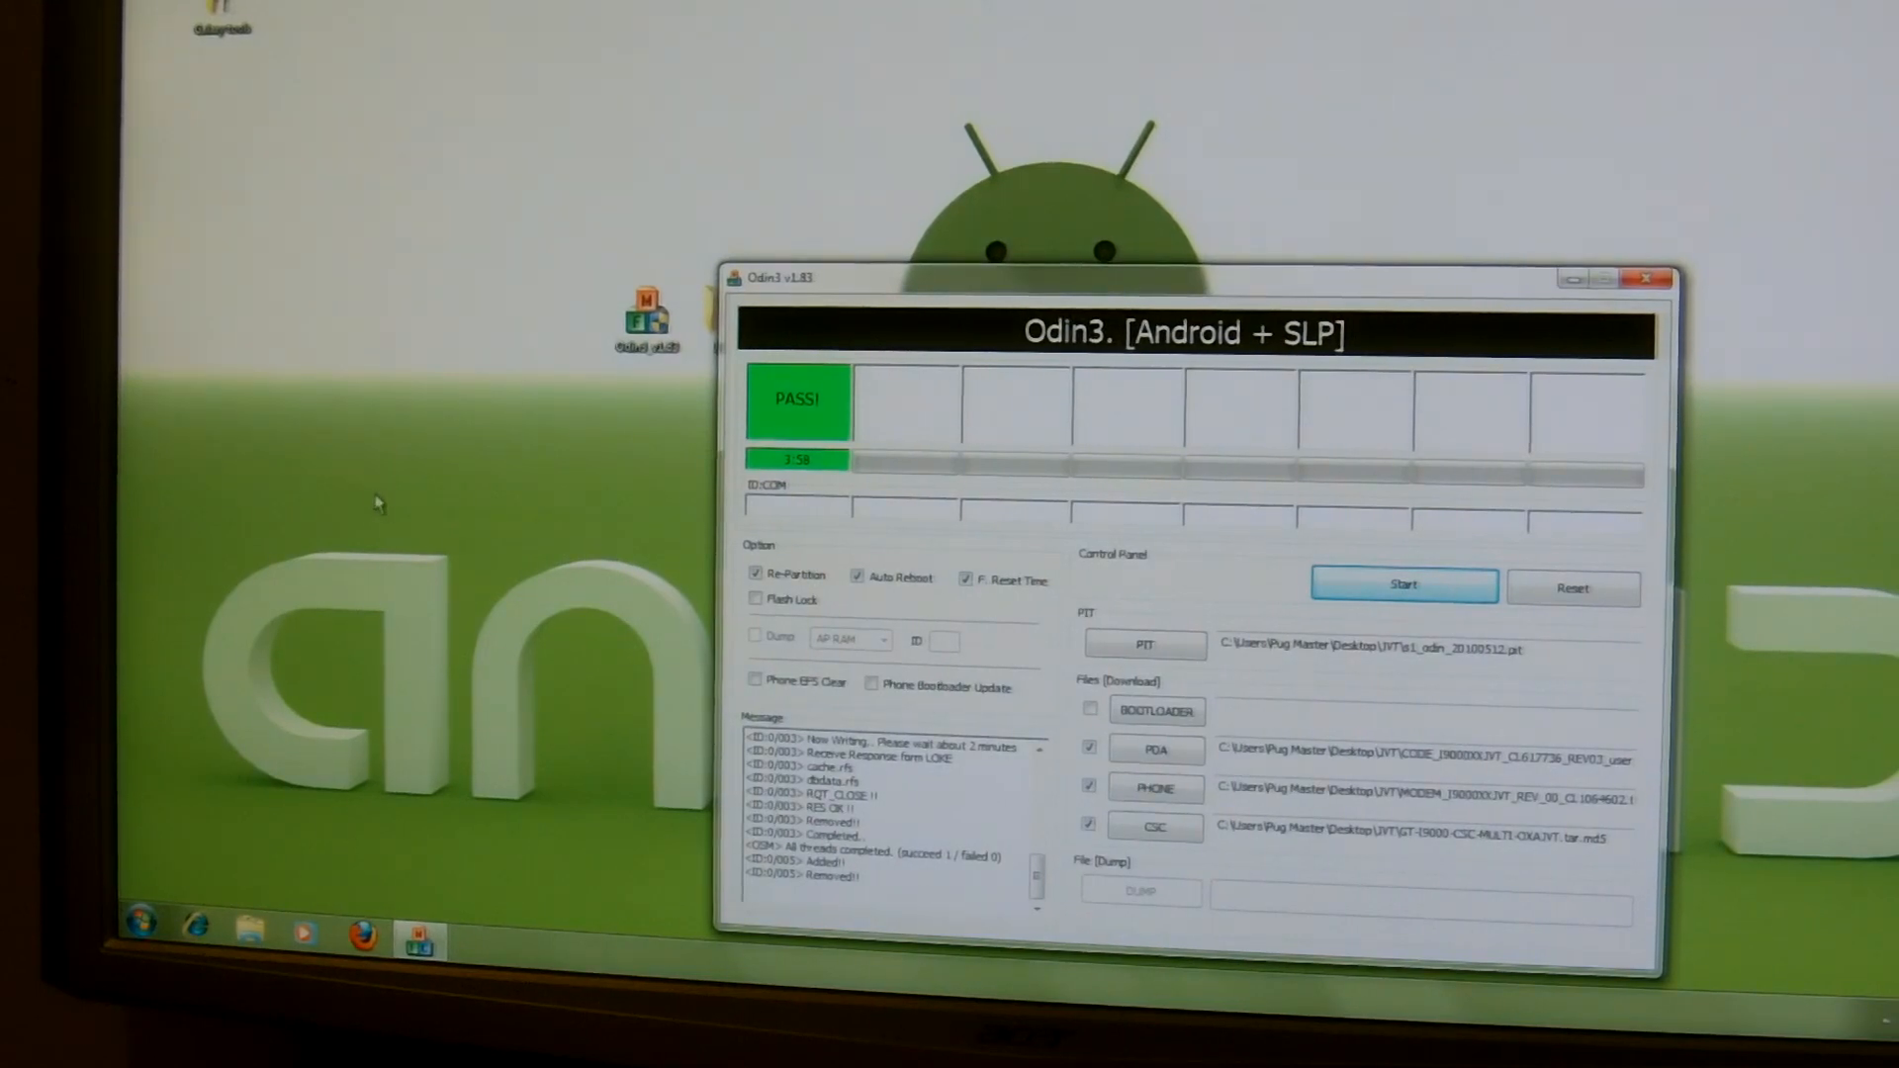
mouse_move(1508, 700)
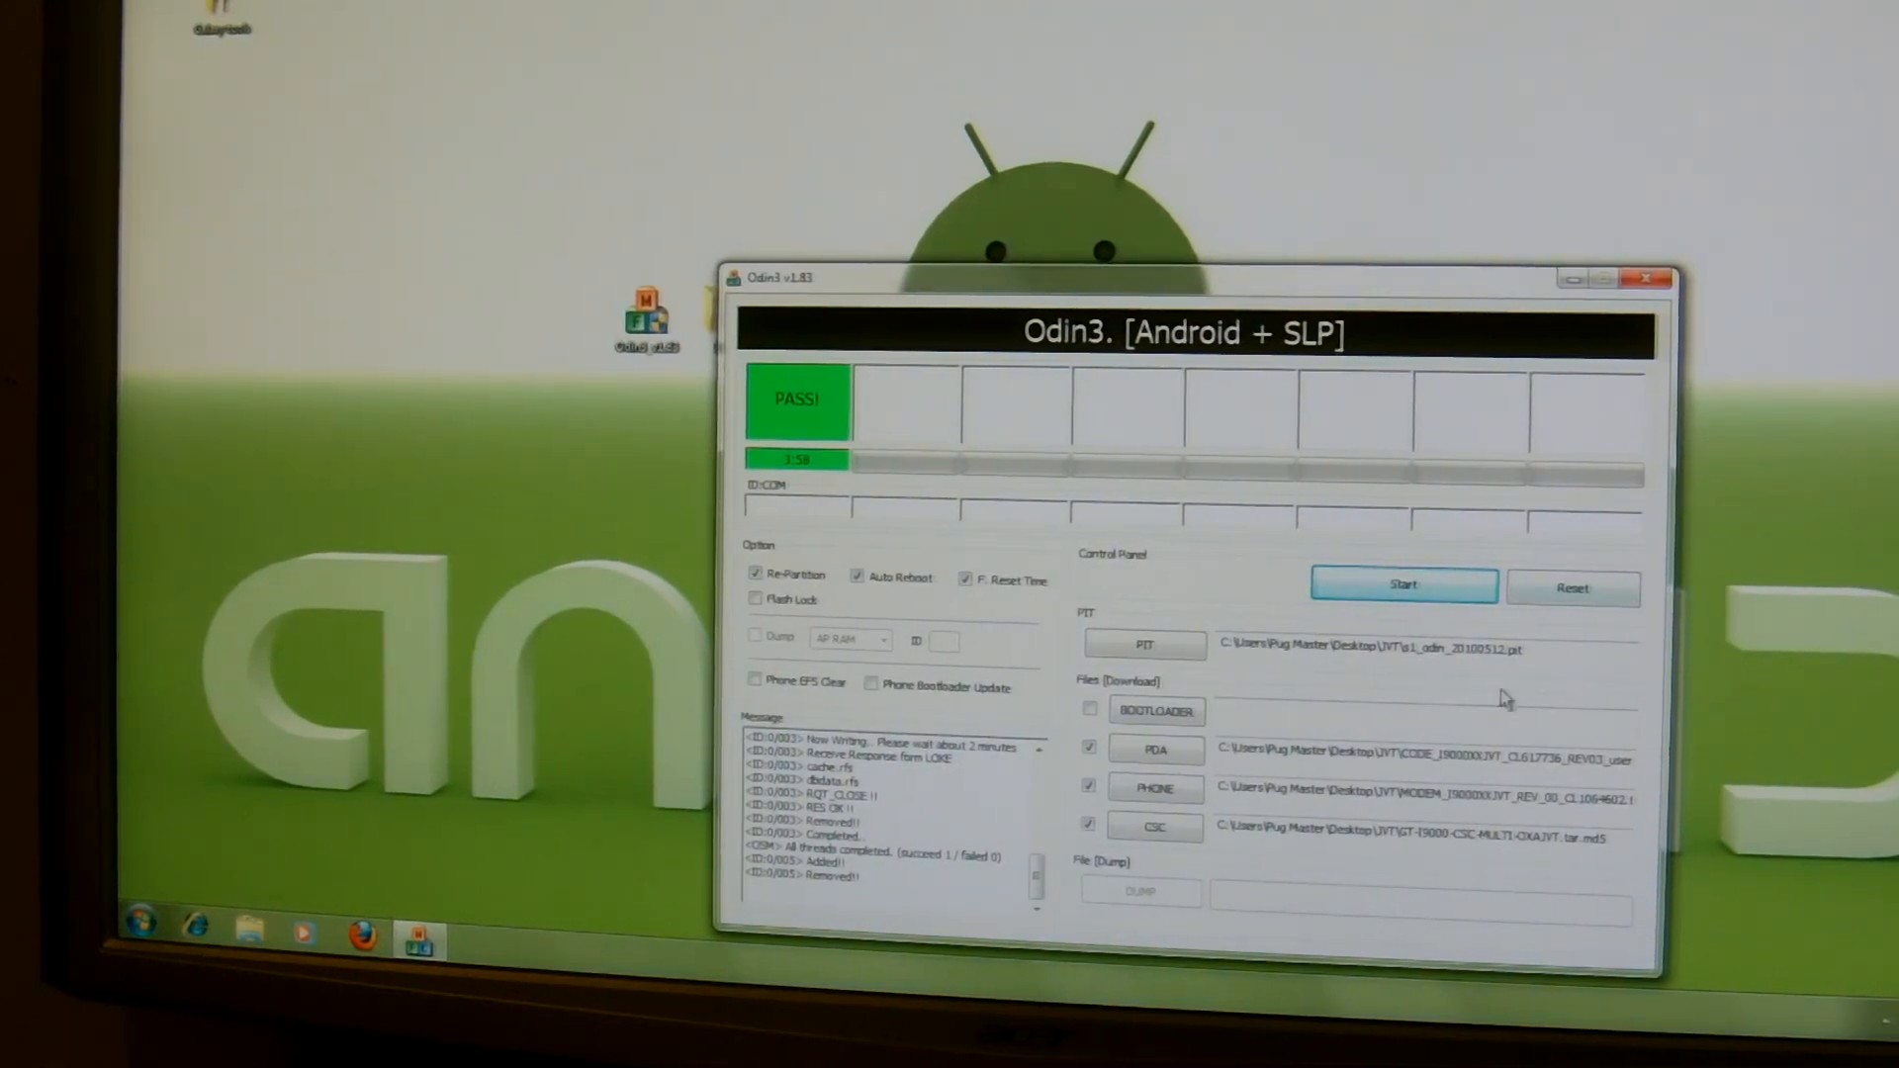
- Reset Odin3 to clear the PASS status and loaded files, then start choosing a PDA file
click(1573, 590)
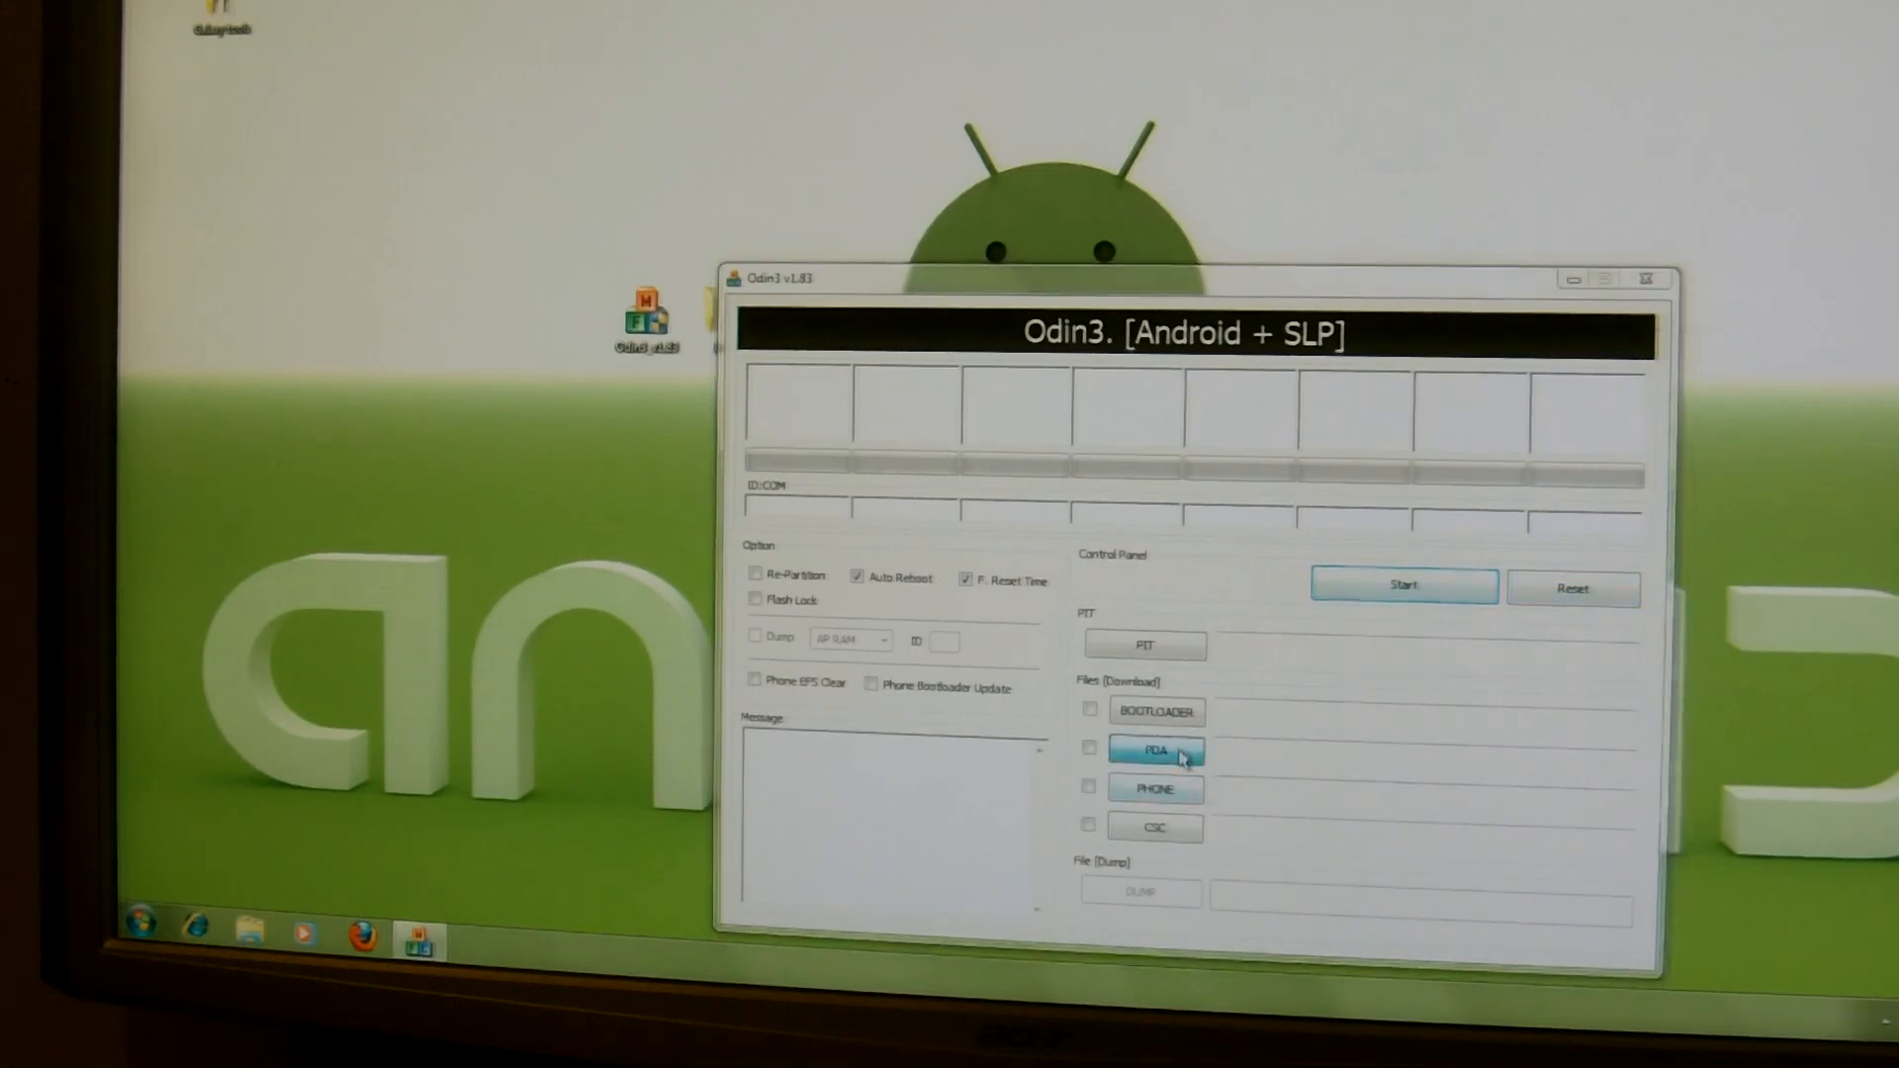
click(1154, 750)
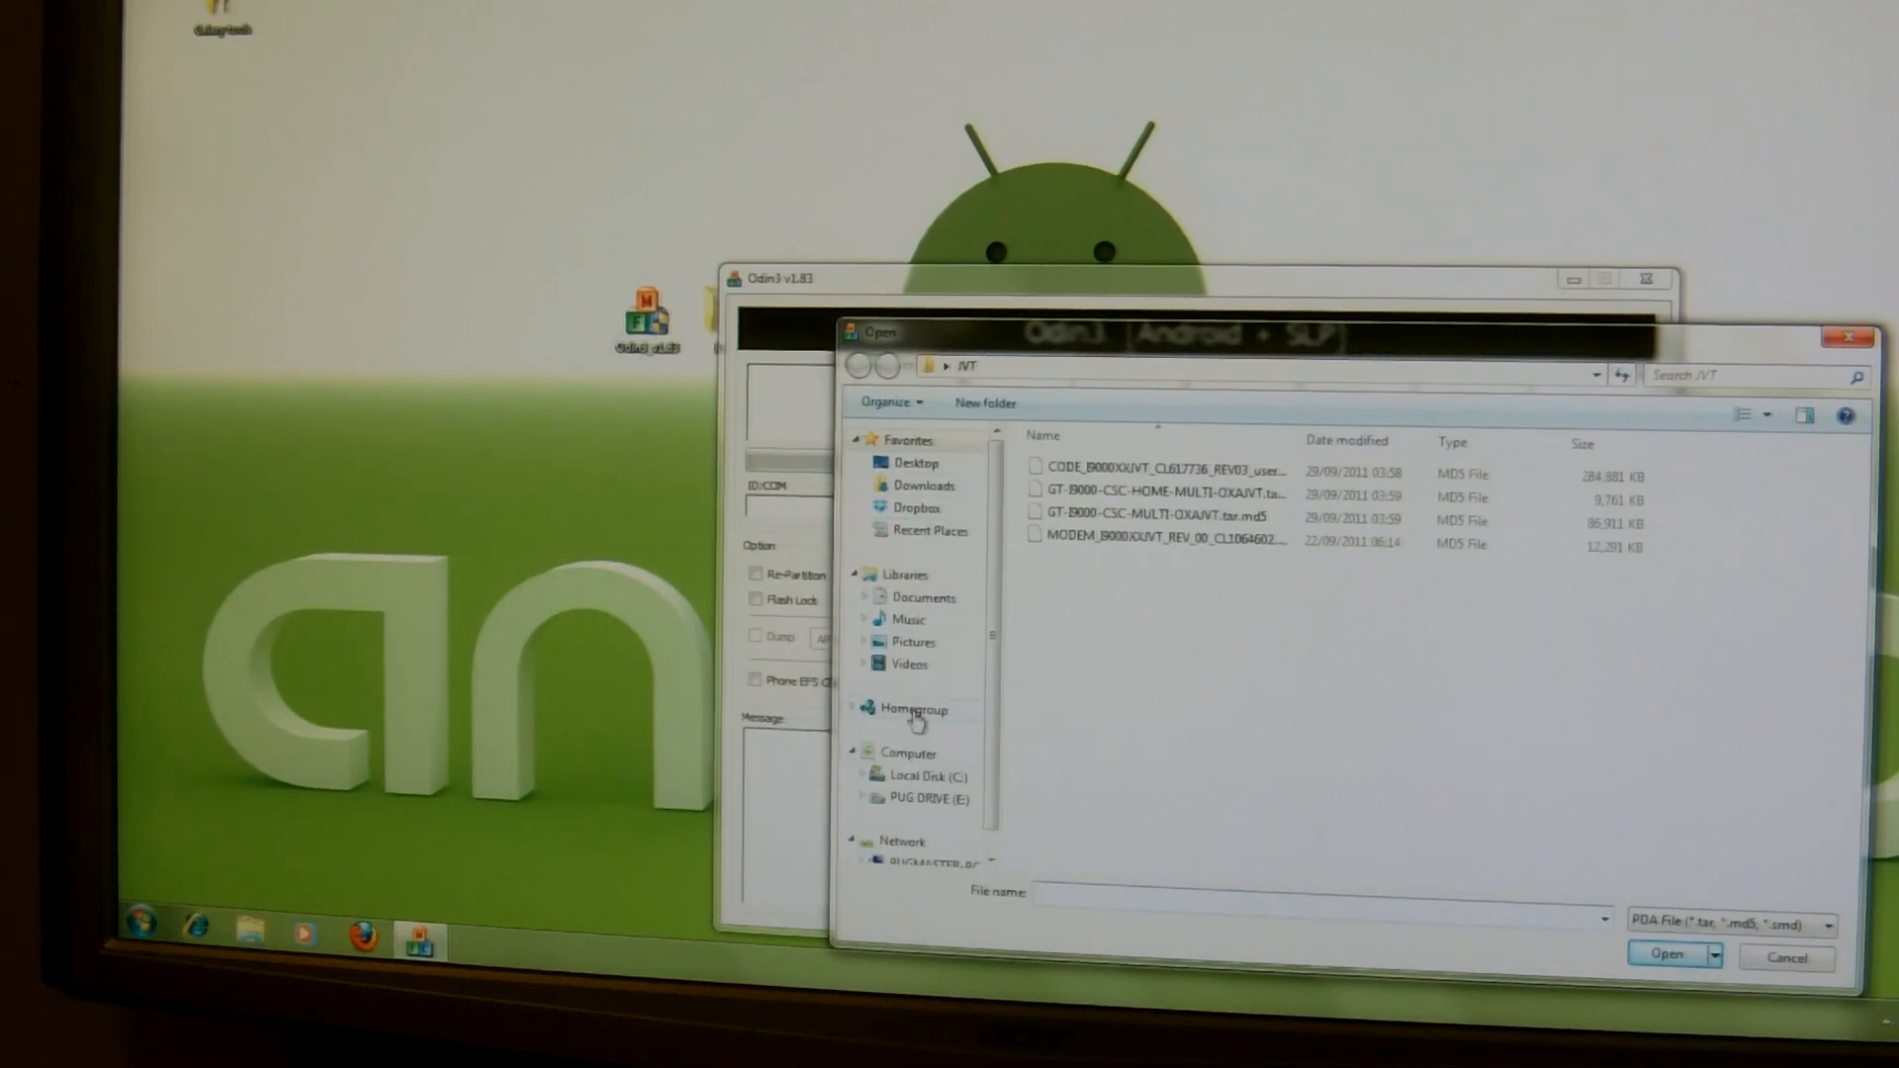
mouse_move(1023, 738)
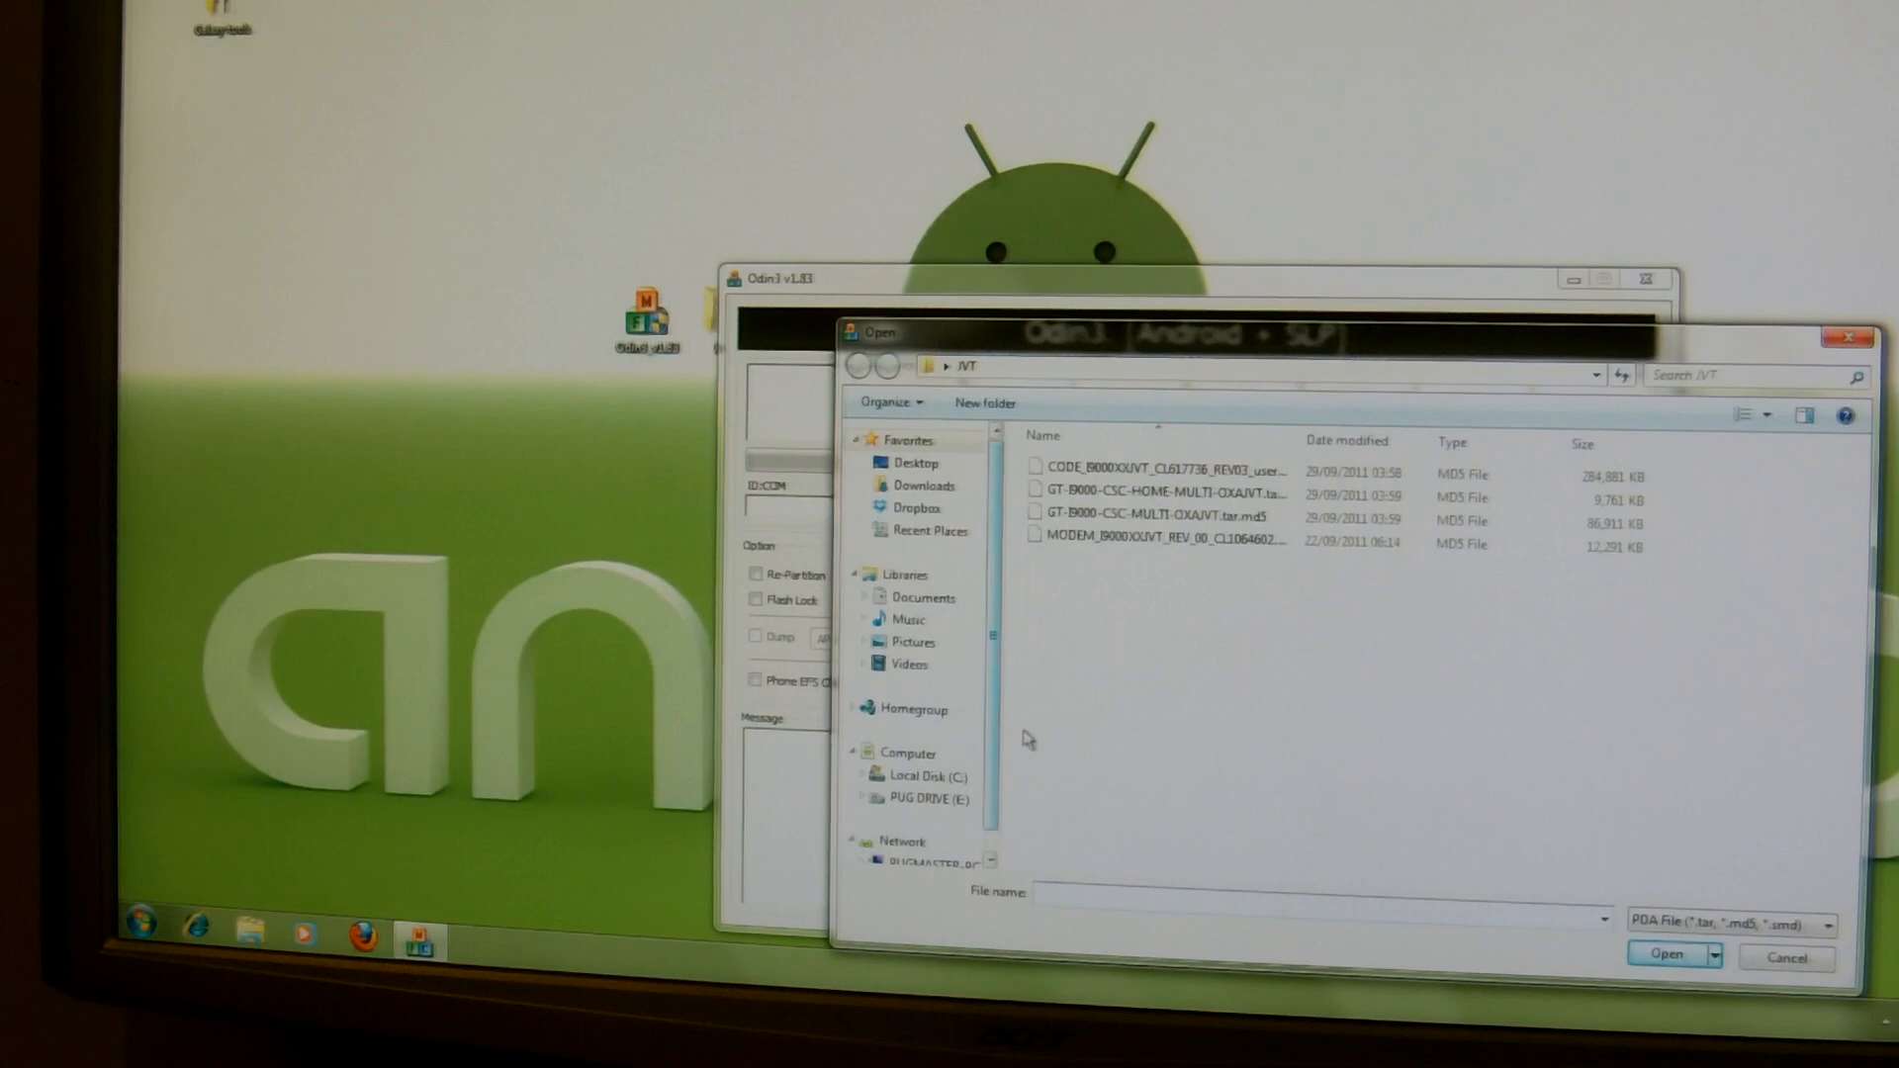
- Load the CF-Root kernel file from Desktop > Galaxy tools > Firmware > JVT into the PDA slot
scroll(down, 3)
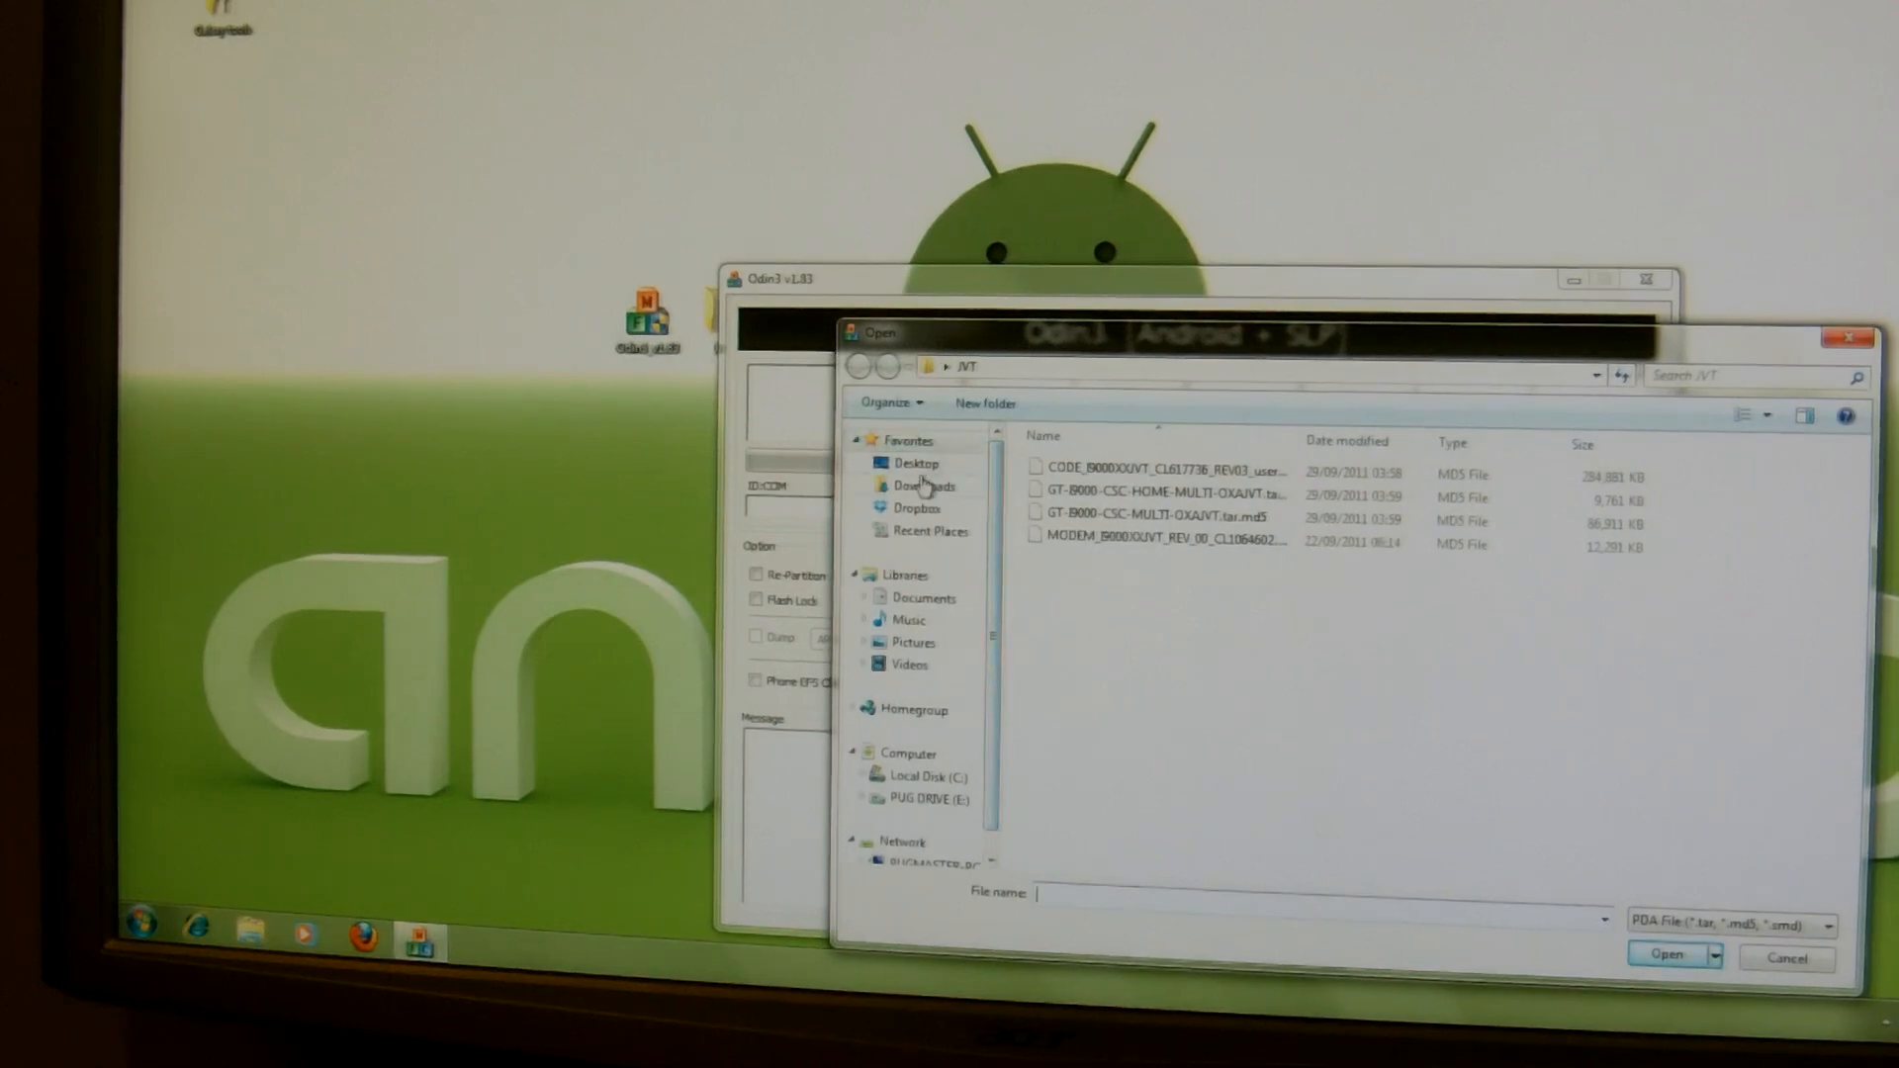
click(916, 463)
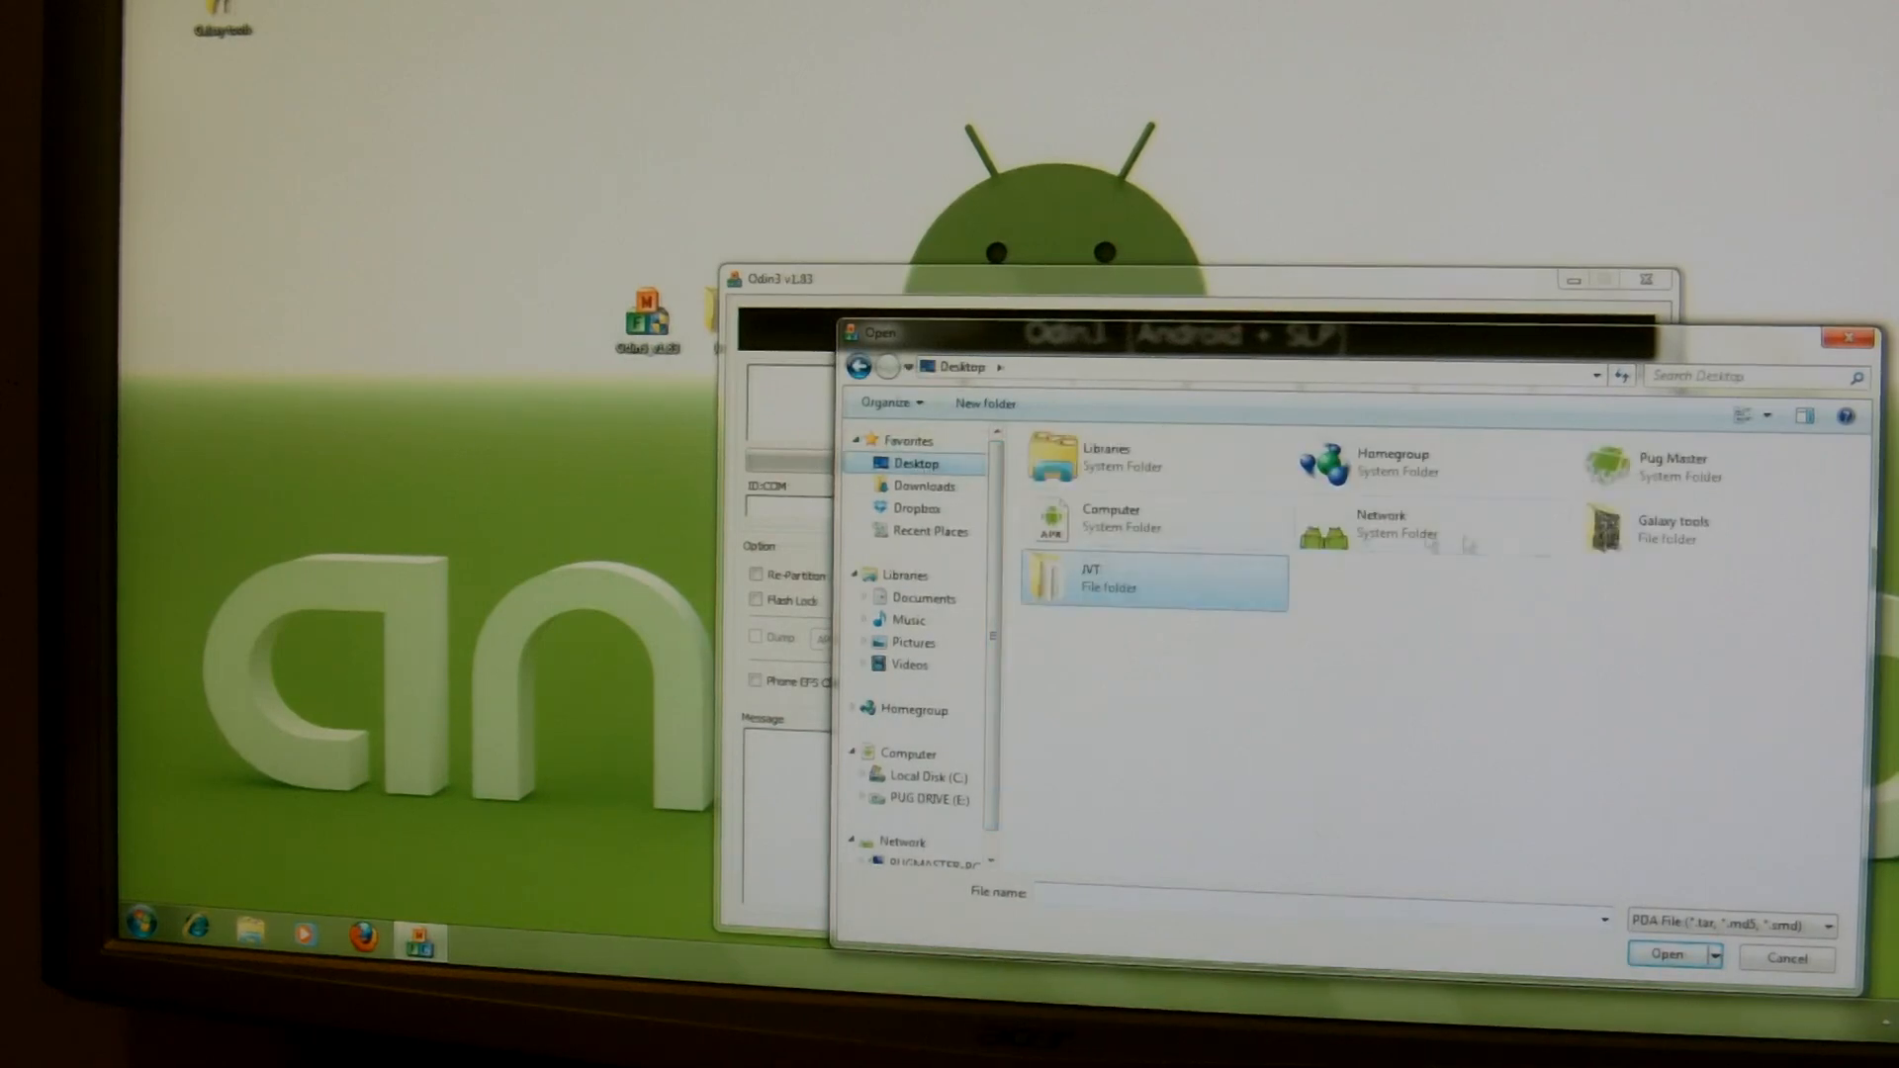
double_click(1669, 530)
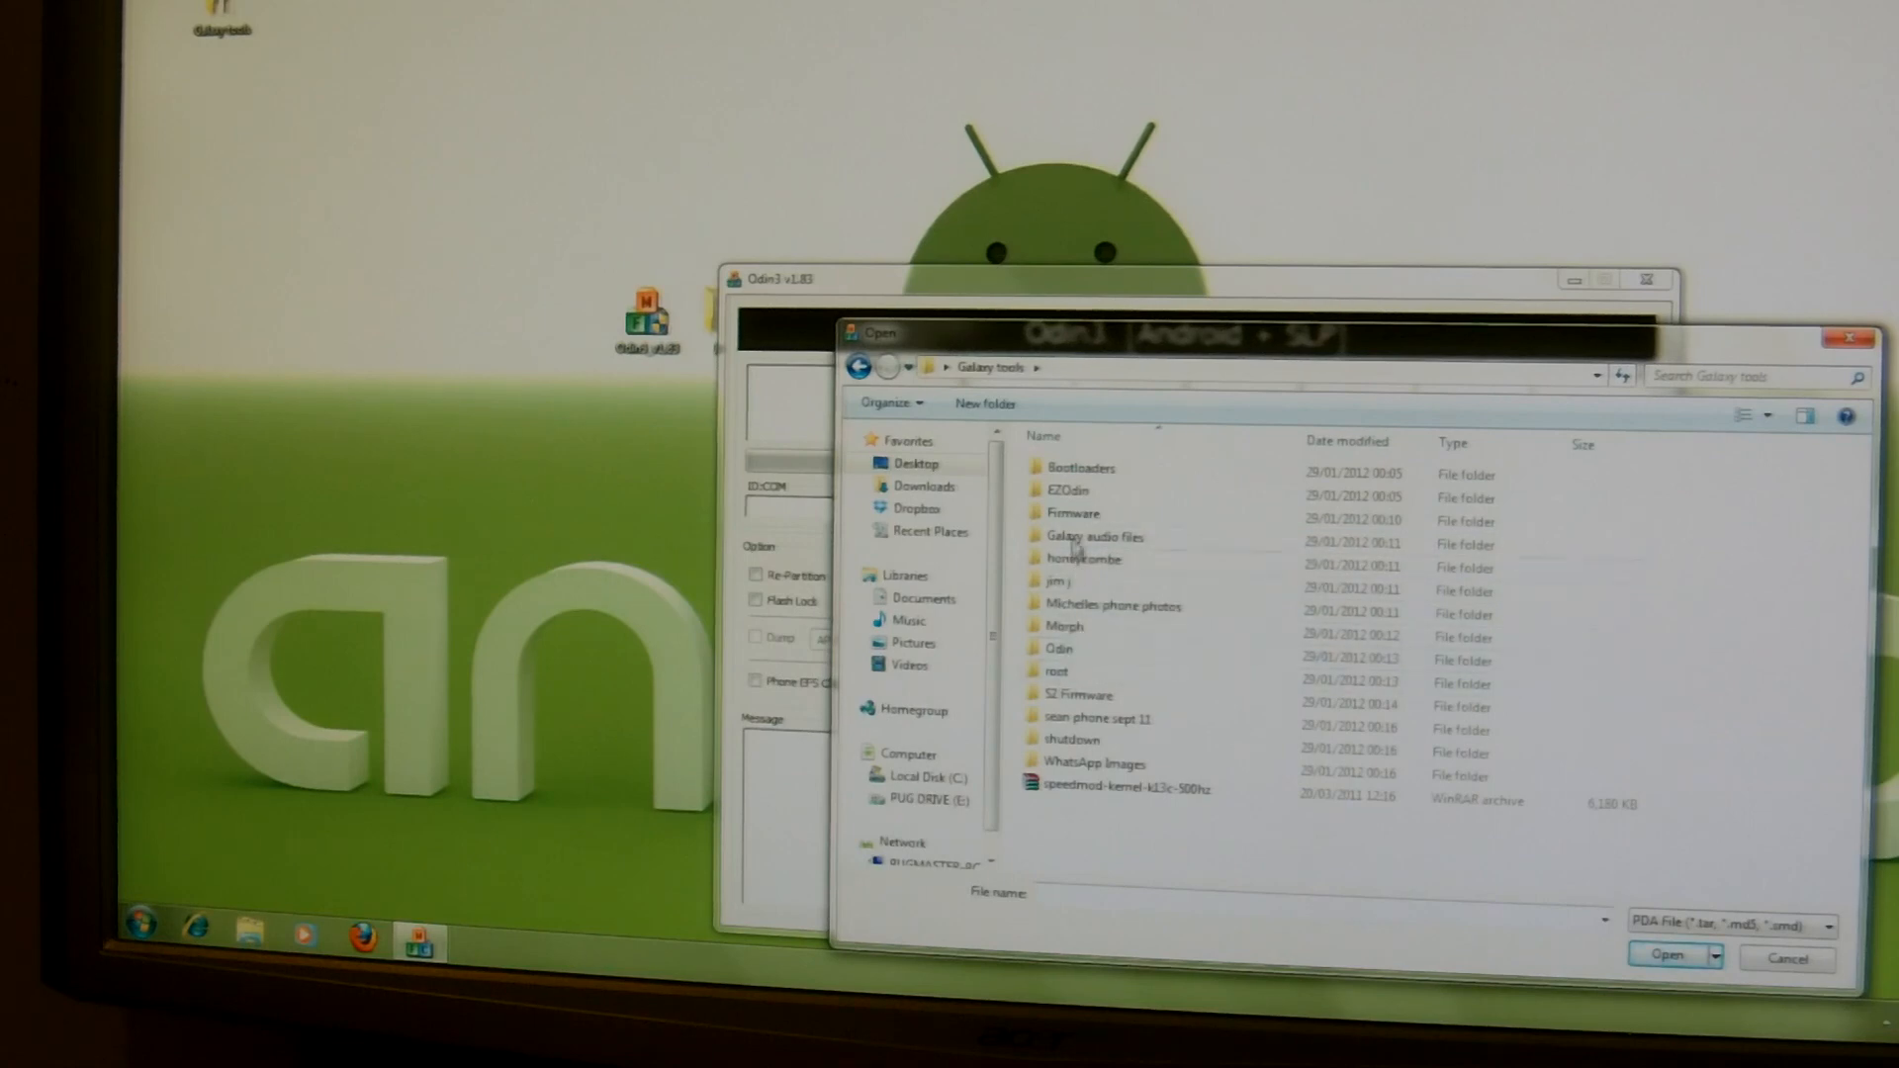
double_click(1072, 512)
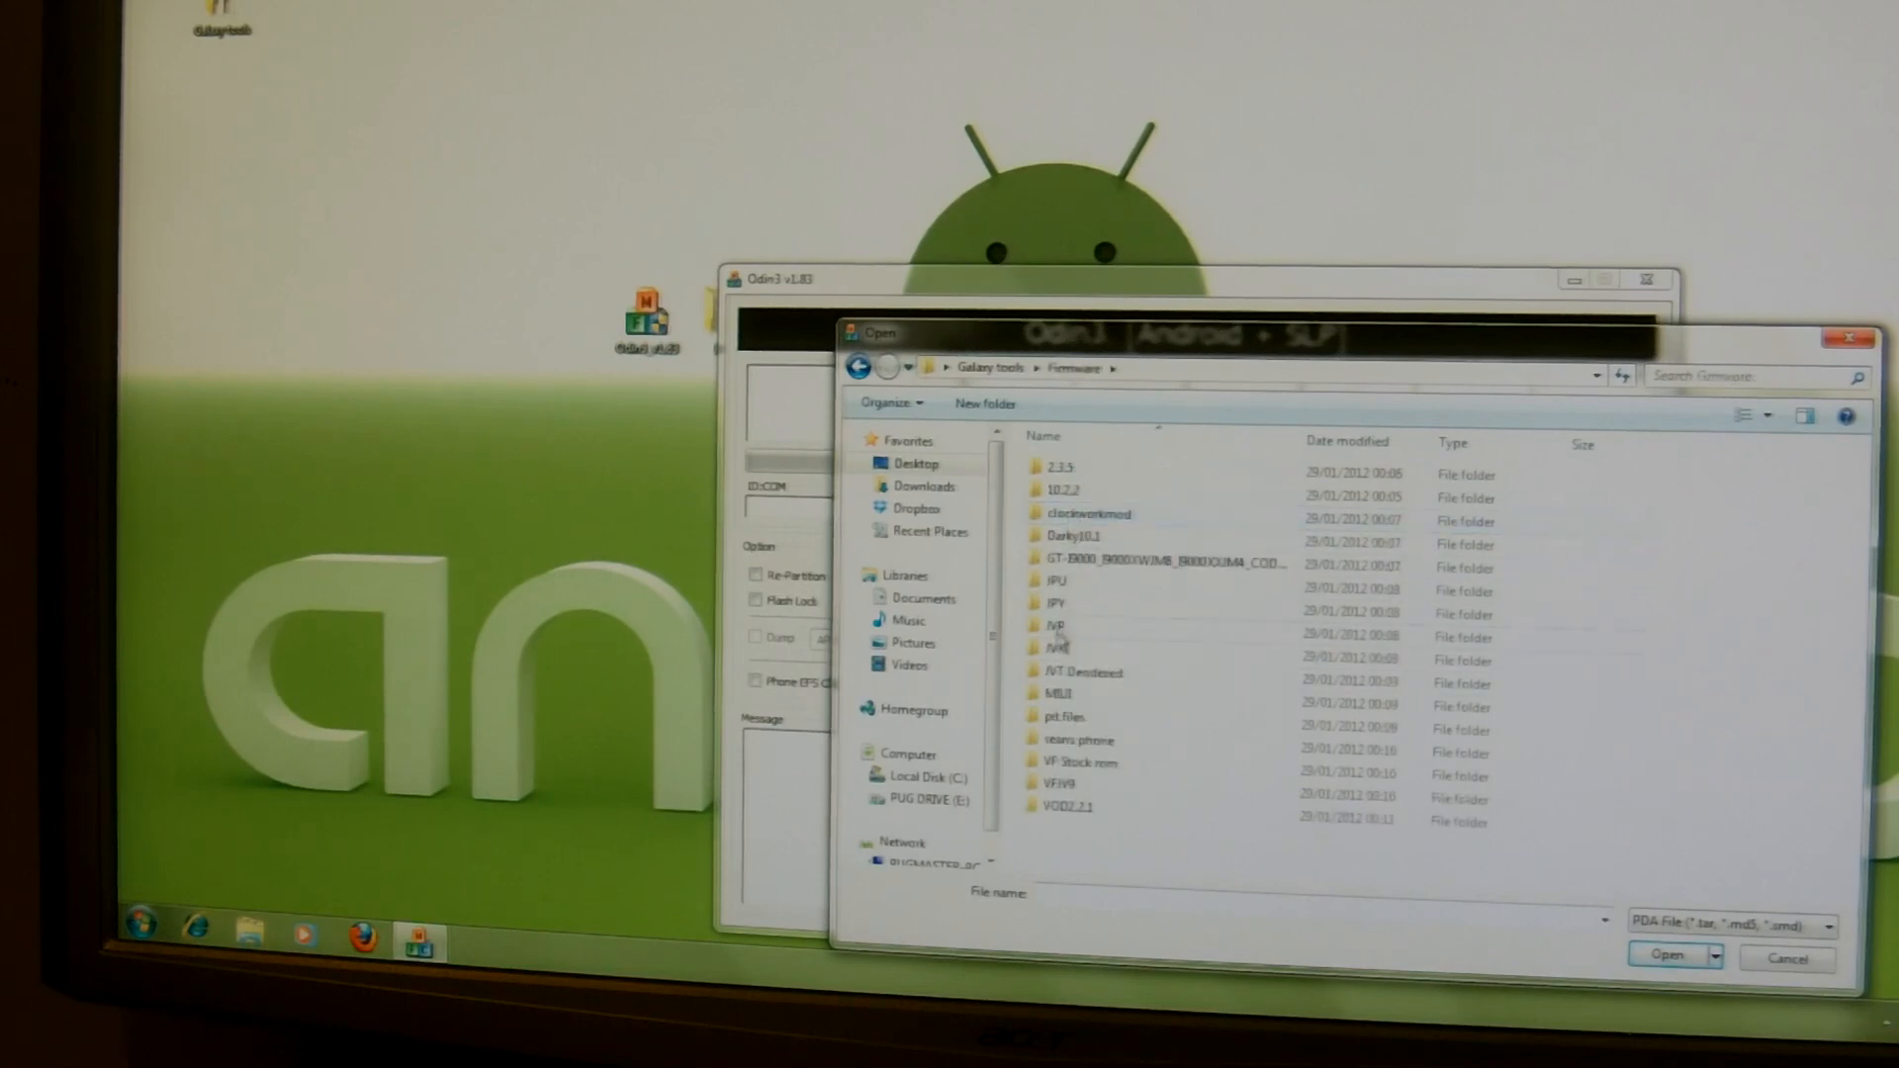
double_click(1054, 625)
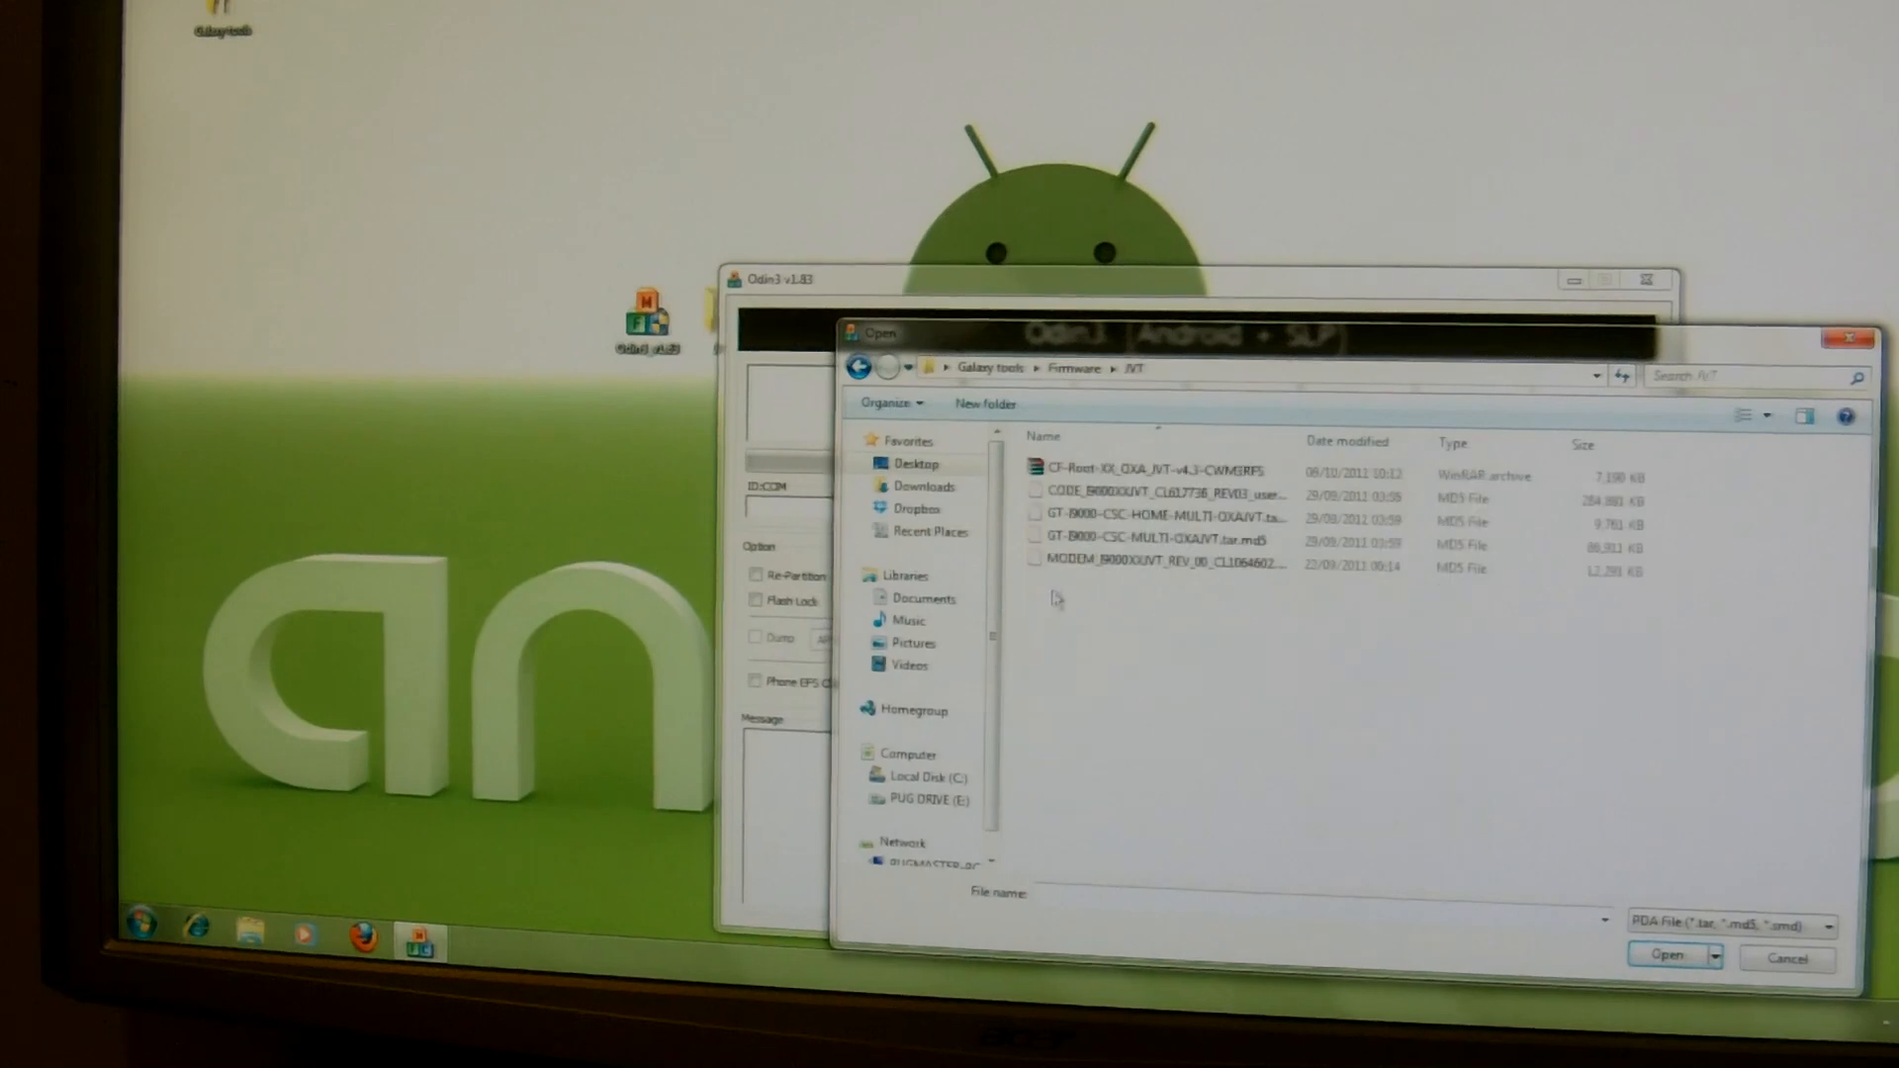
click(1151, 471)
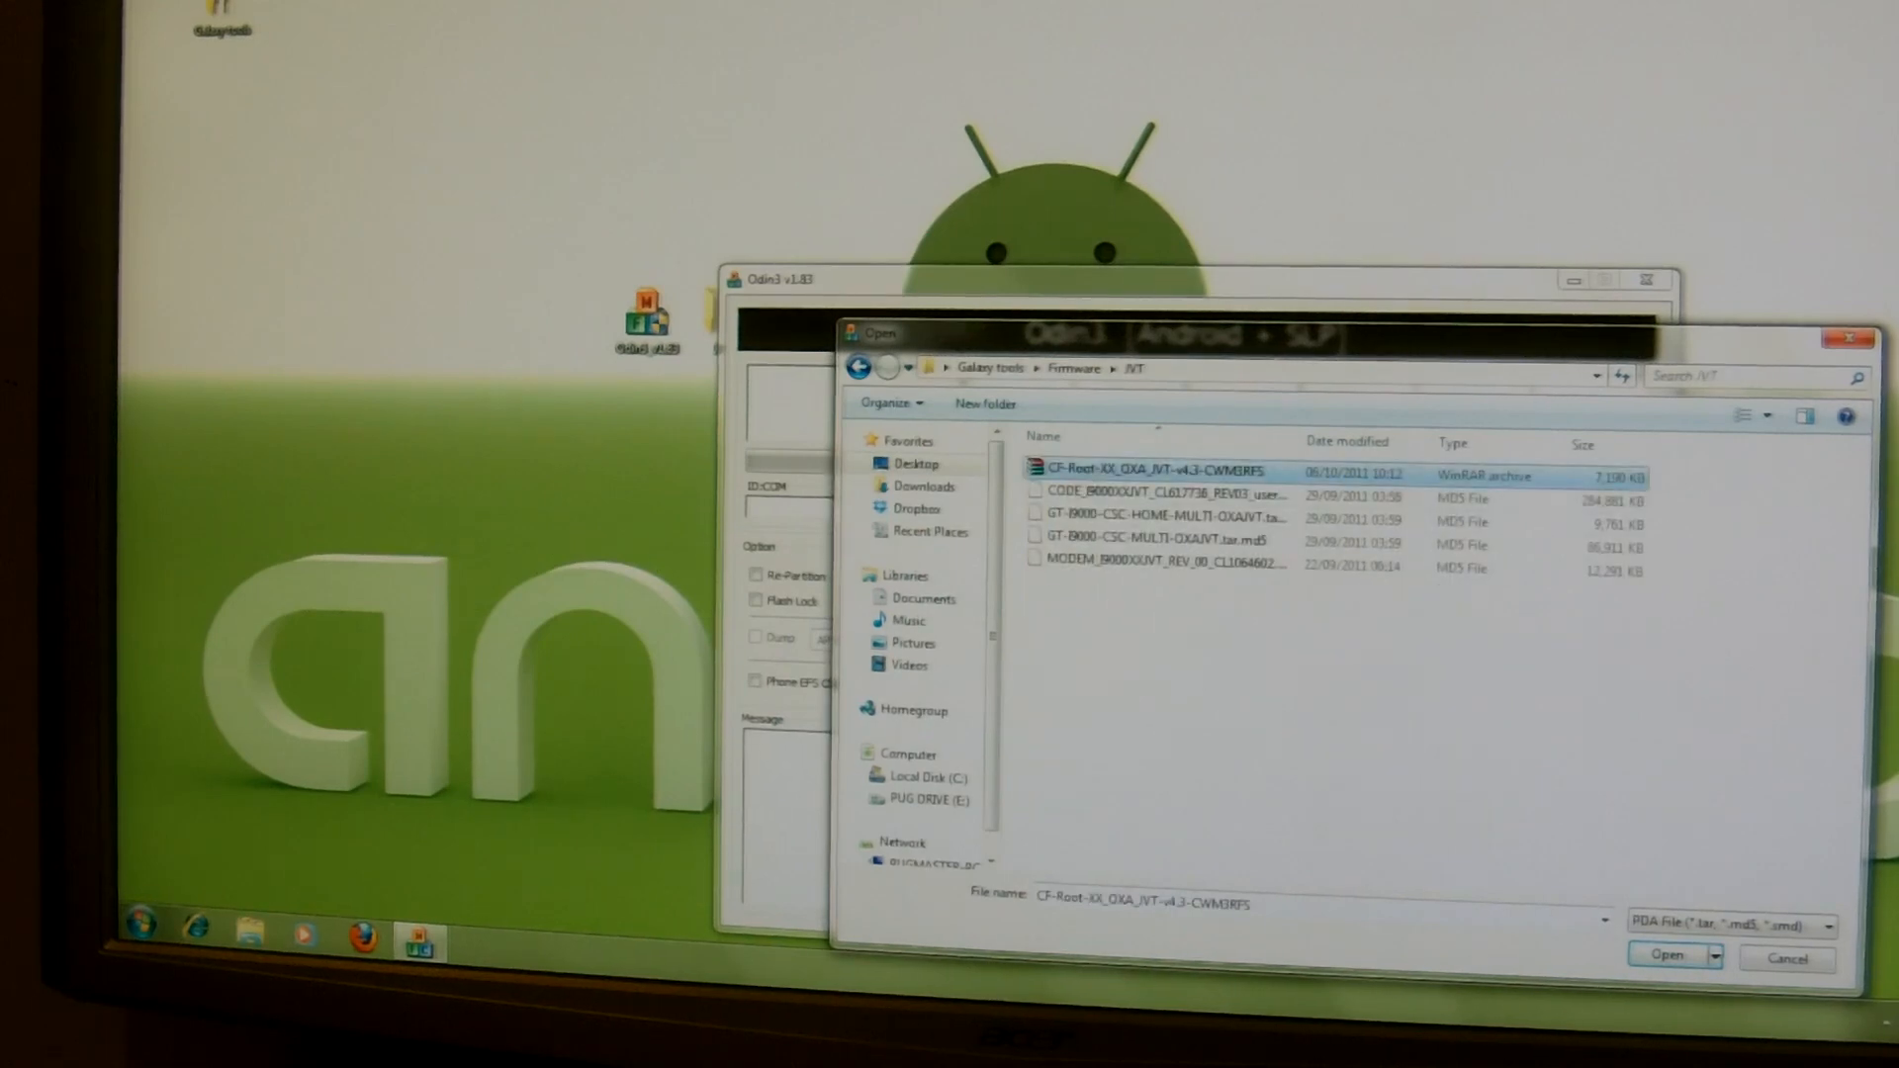
click(1666, 955)
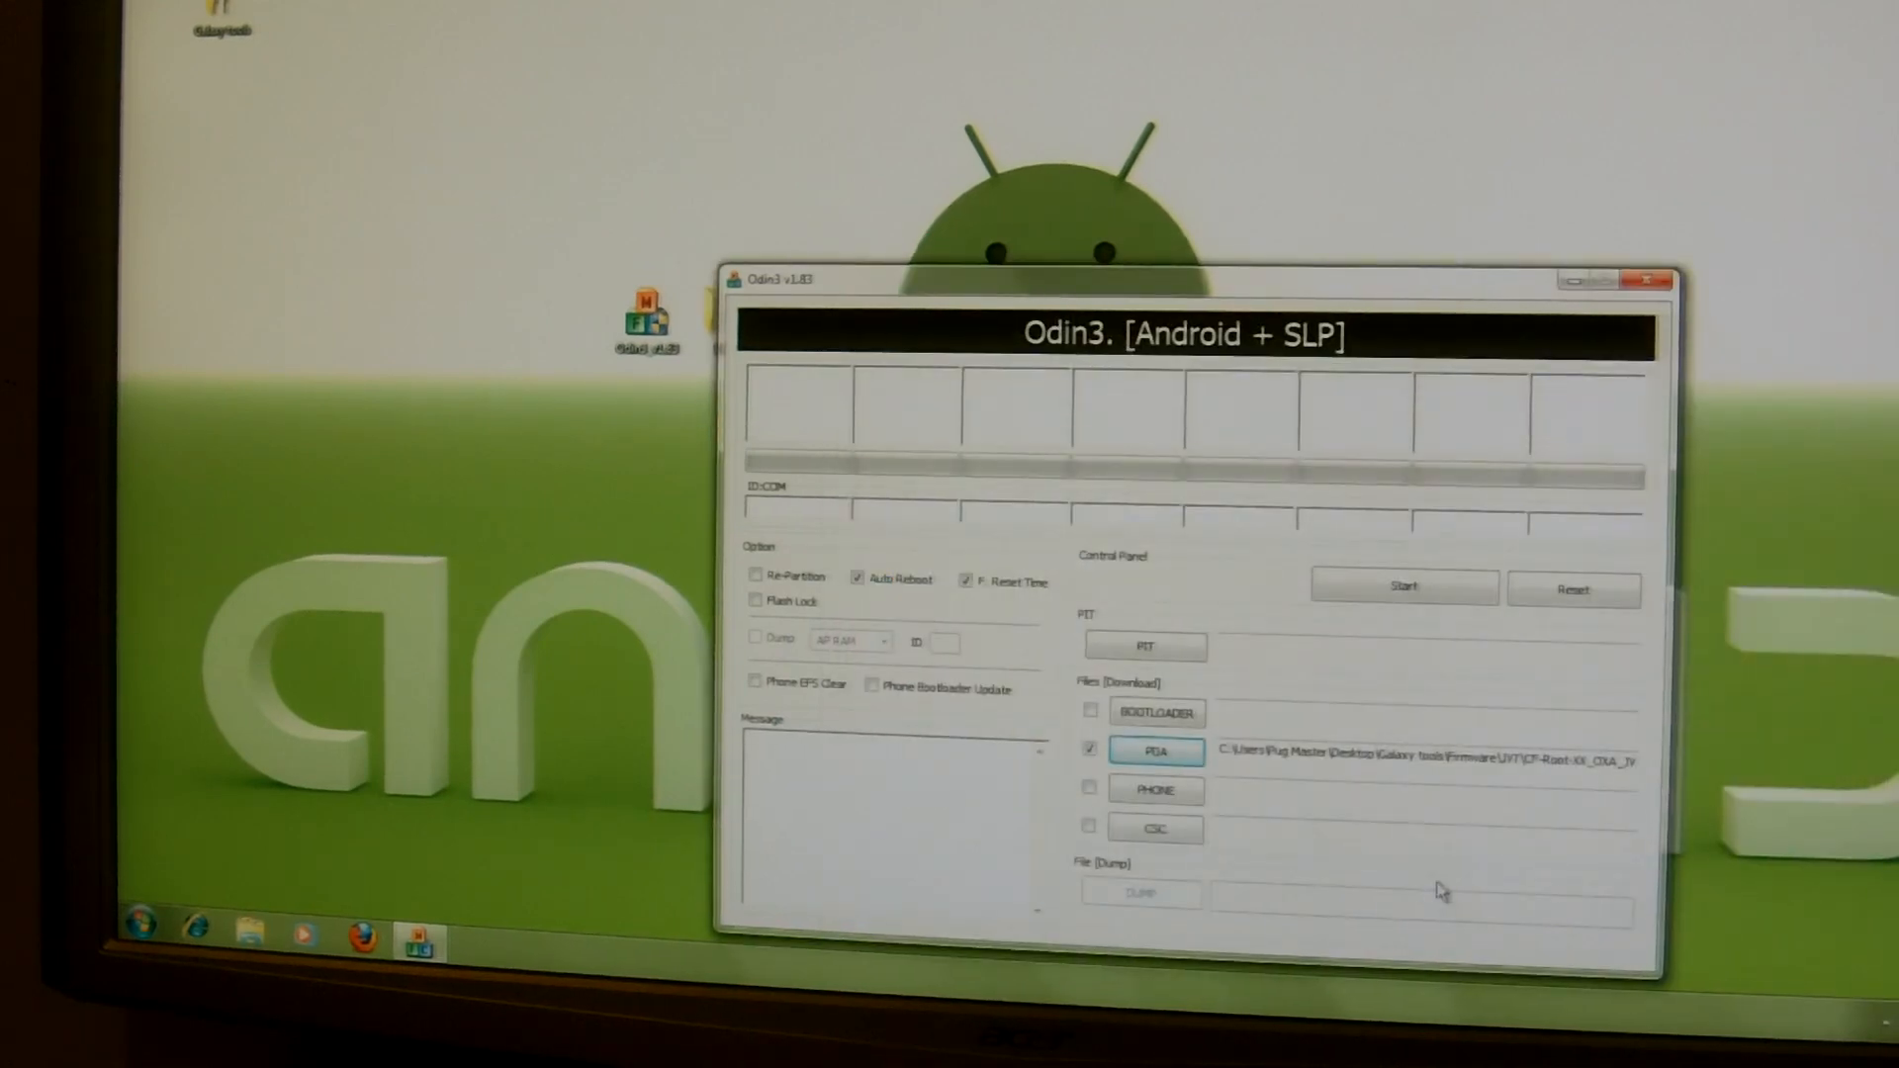